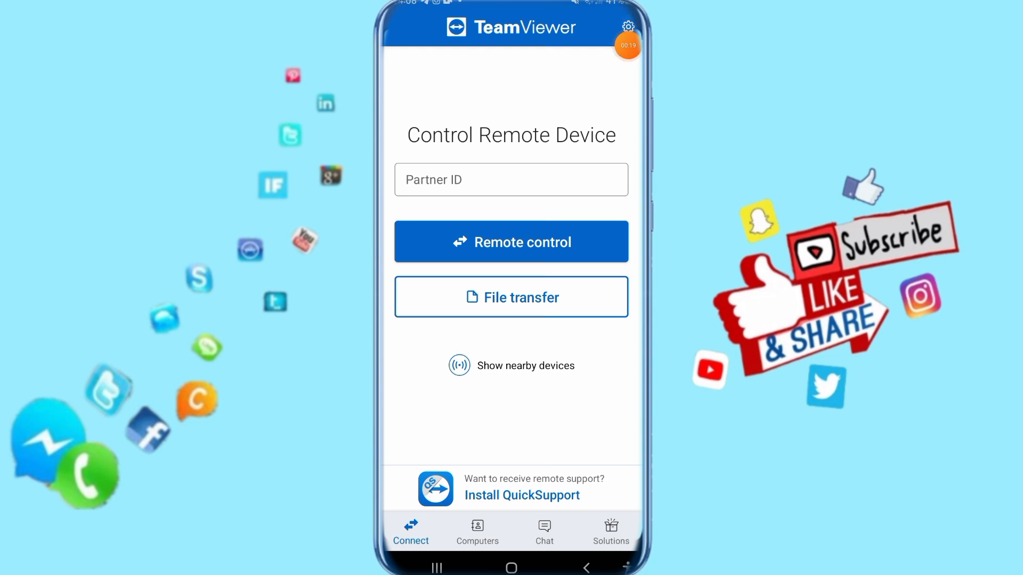
Switch on the 'Advanced logging' toggle under the Advanced section of TeamViewer settings.
left_click(627, 27)
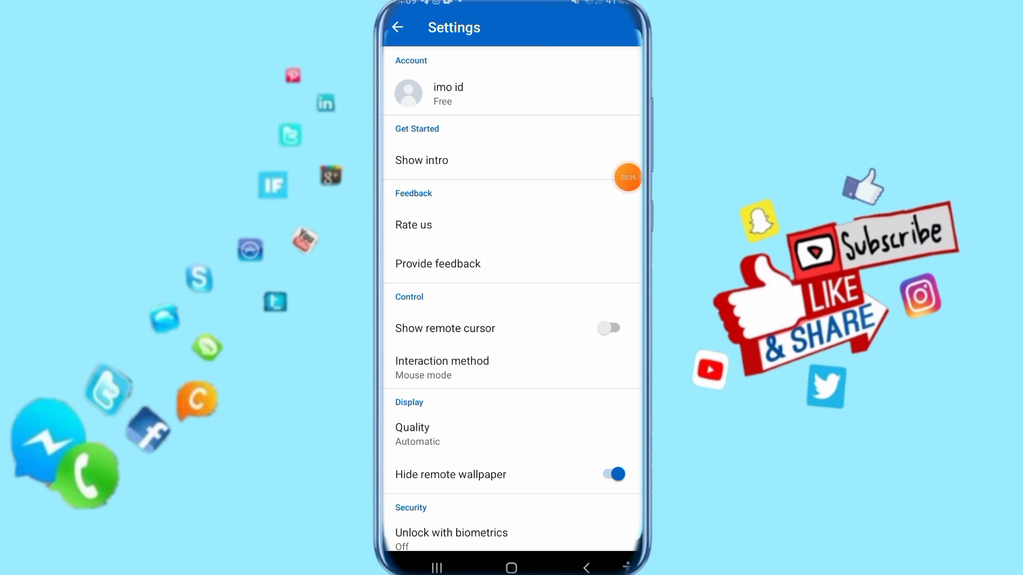
scroll("down", 3)
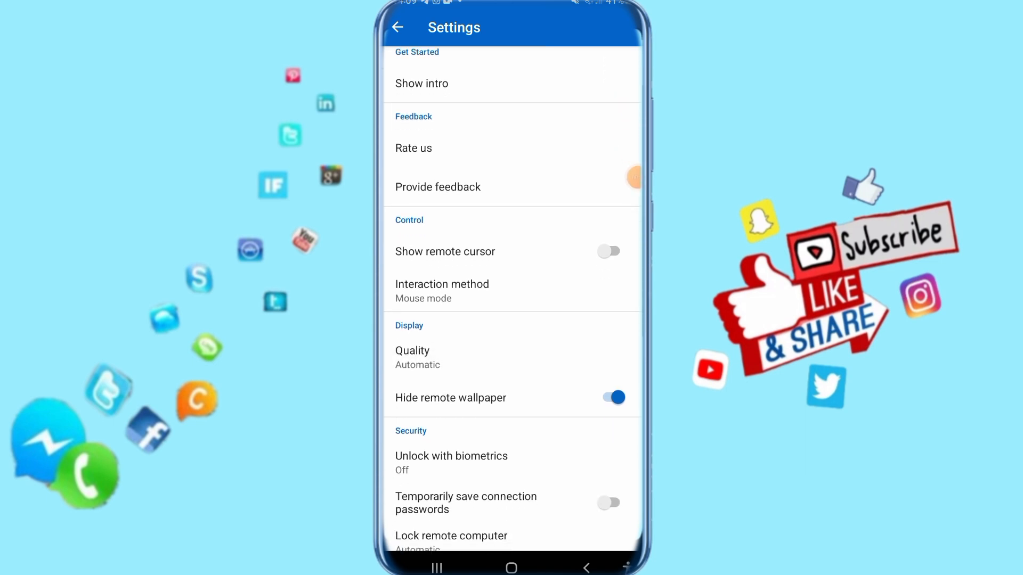
scroll("down", 3)
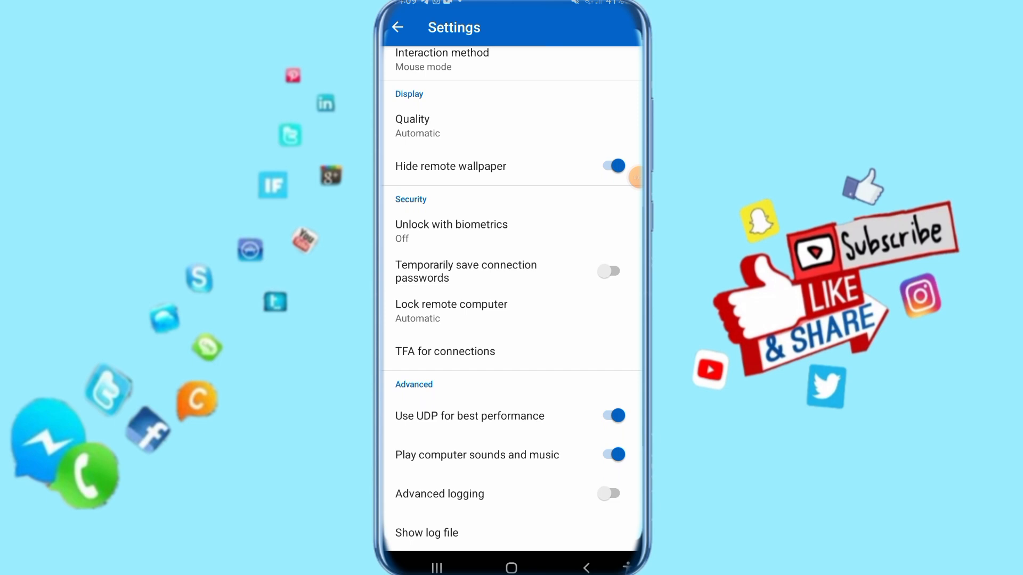
scroll("down", 3)
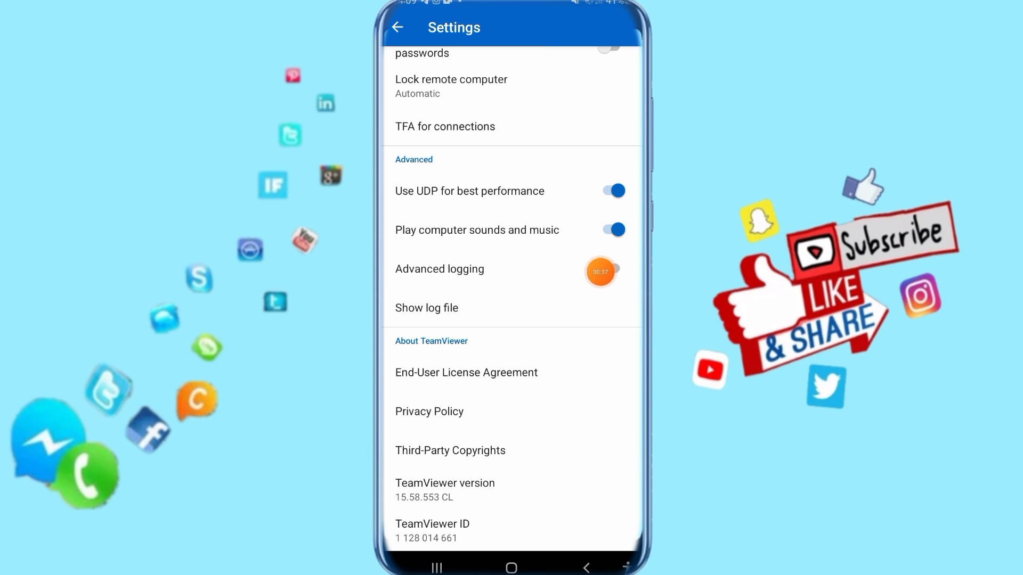
left_click(612, 268)
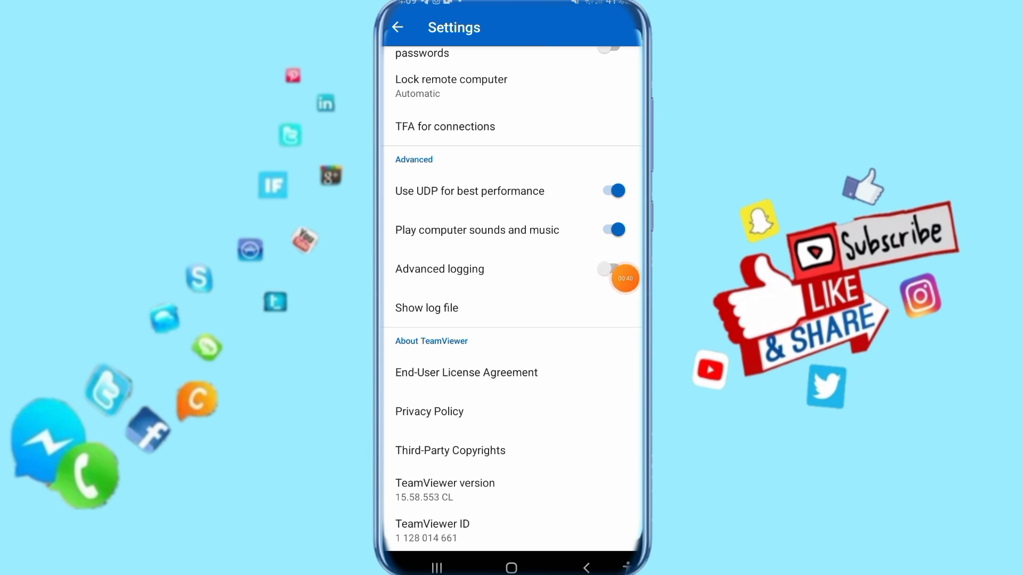
left_click(612, 268)
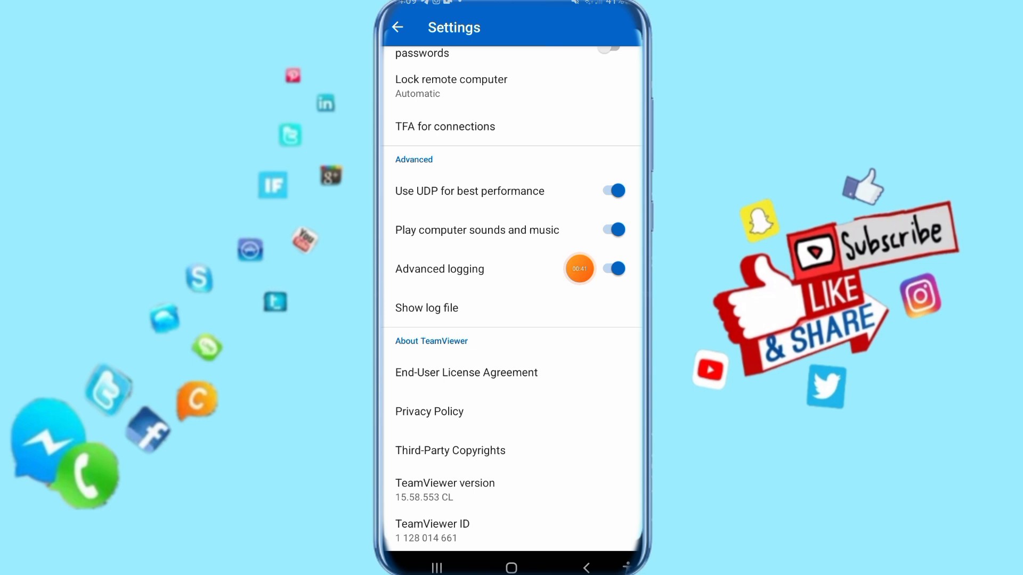